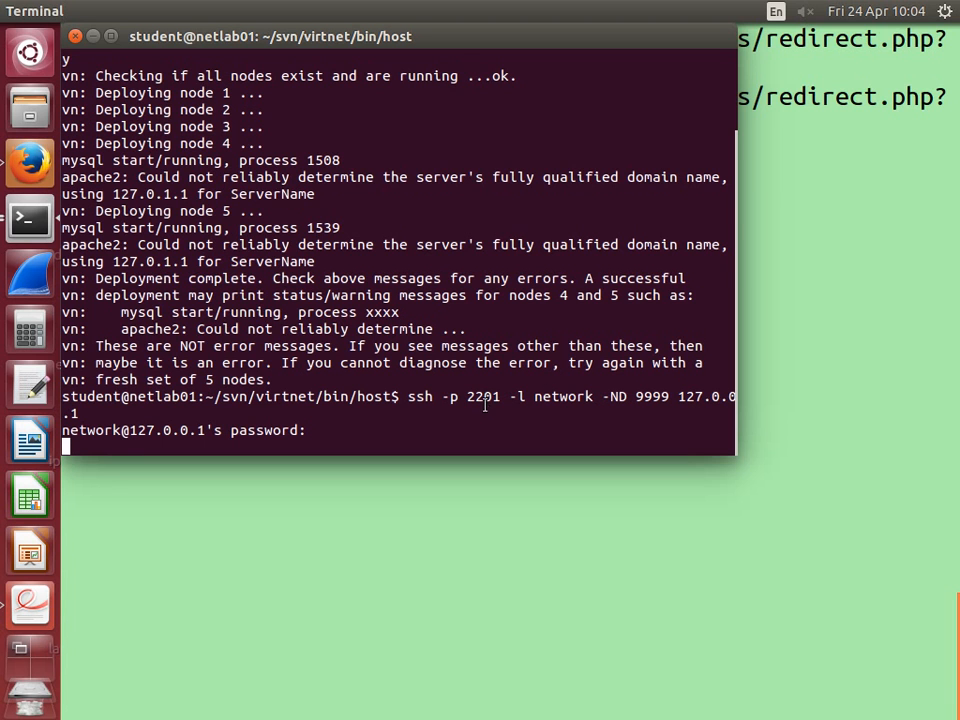
mouse_move(628, 420)
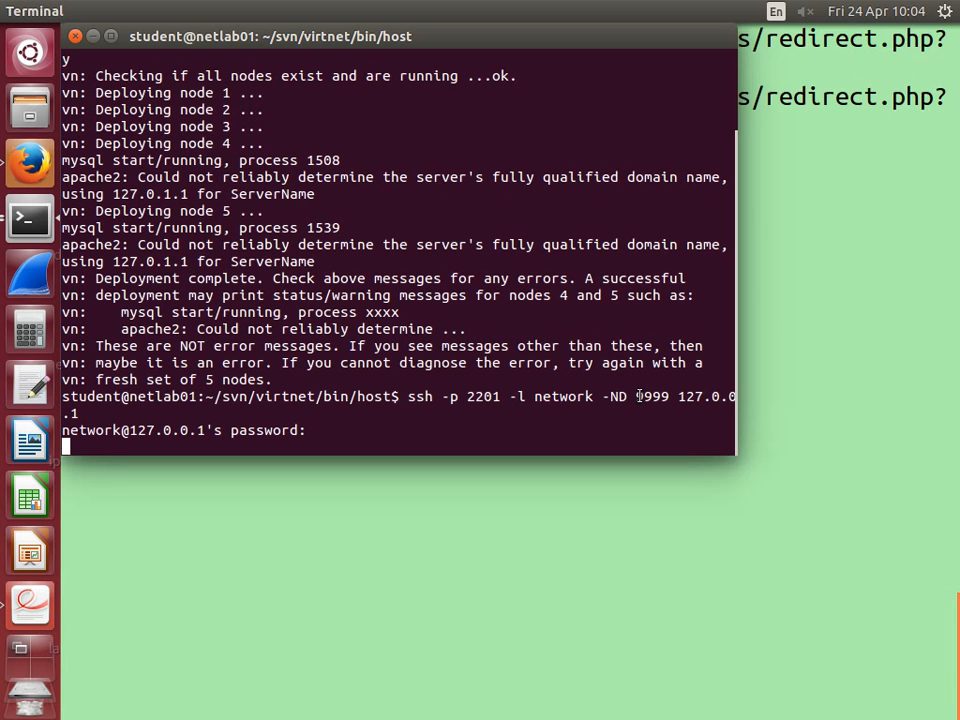
- Switch from the terminal to Firefox and show the Advanced > Network preferences page
double_click(650, 396)
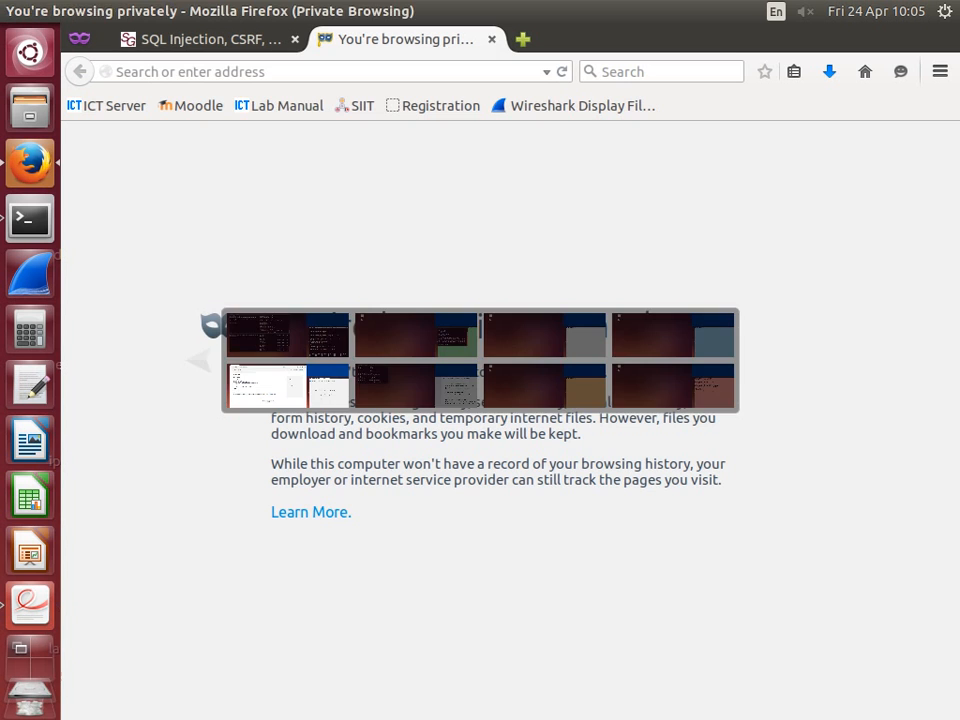
click(112, 12)
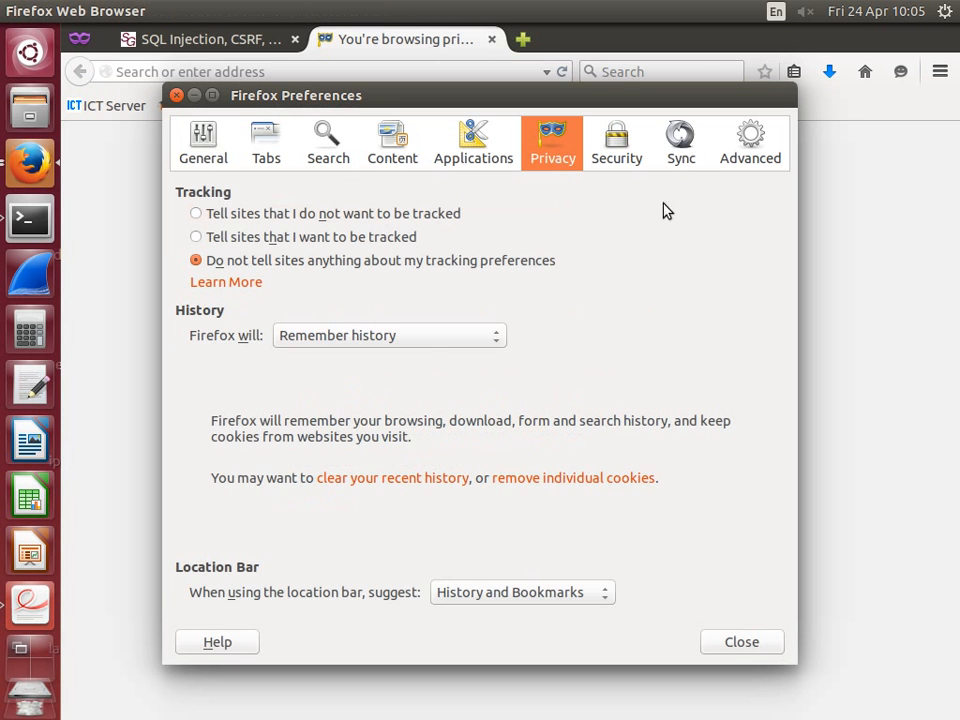
click(748, 142)
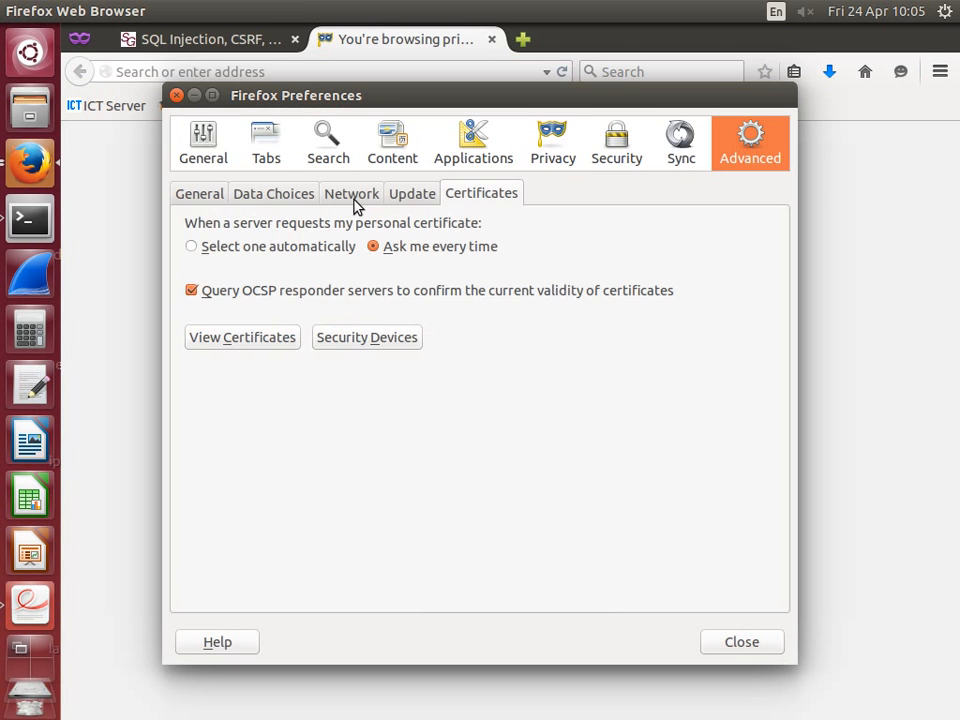
click(352, 192)
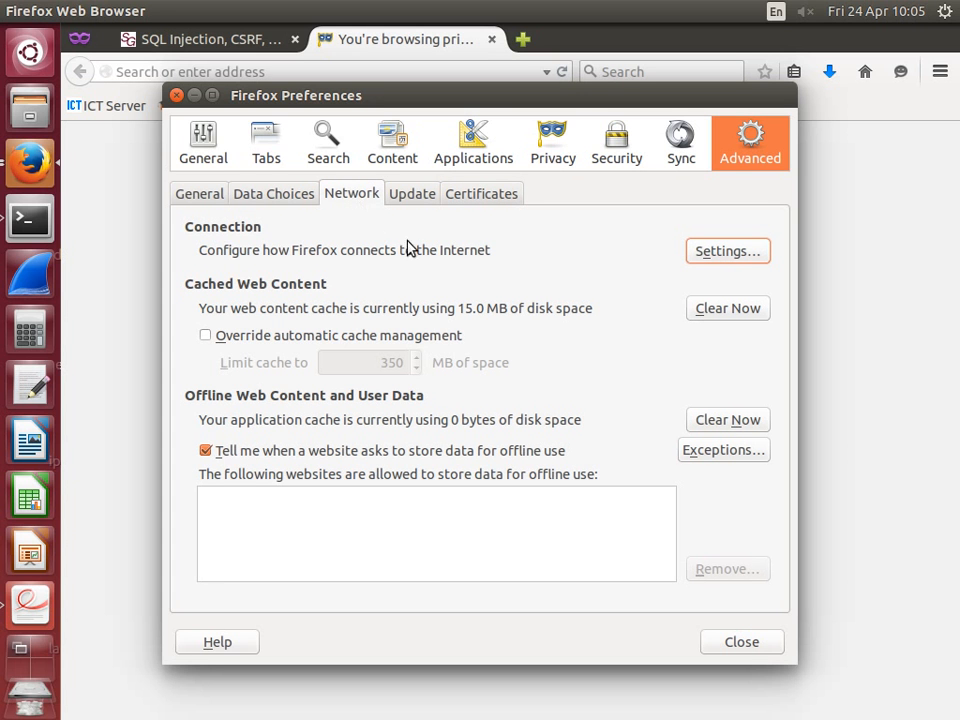
mouse_move(708, 258)
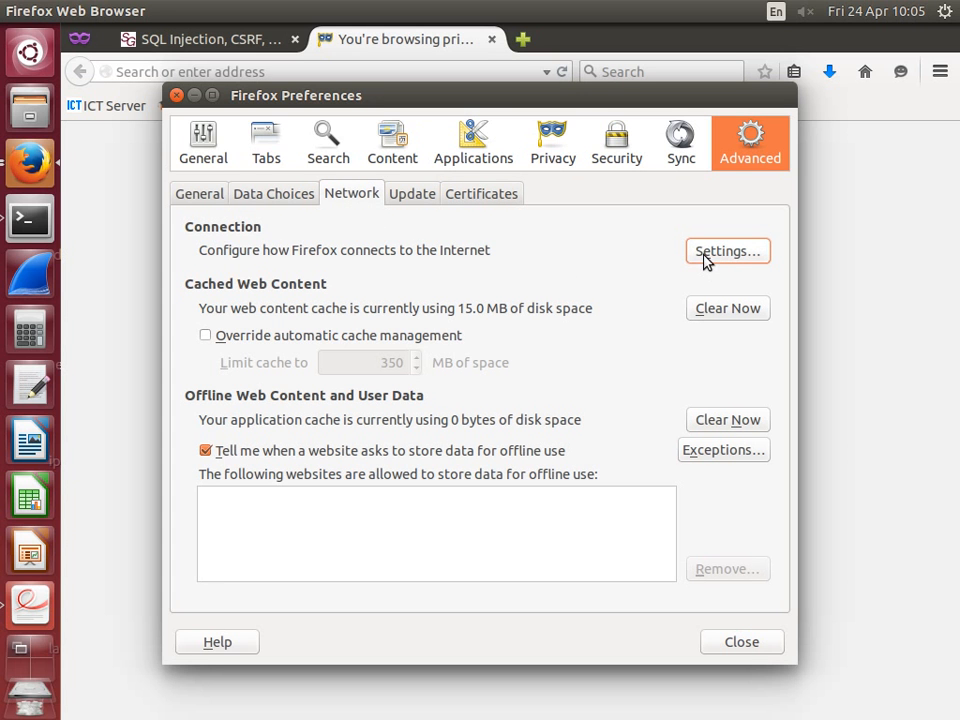
mouse_move(700, 256)
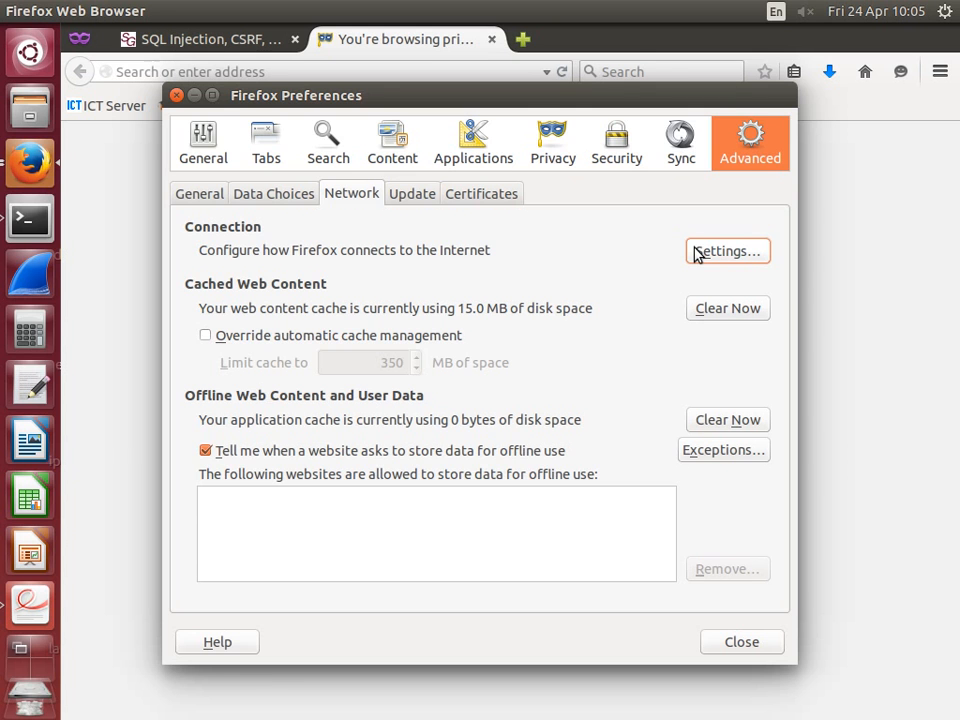
- Set a manual SOCKS v5 proxy at host 127.0.0.1, port 9999, with Remote DNS enabled
click(728, 252)
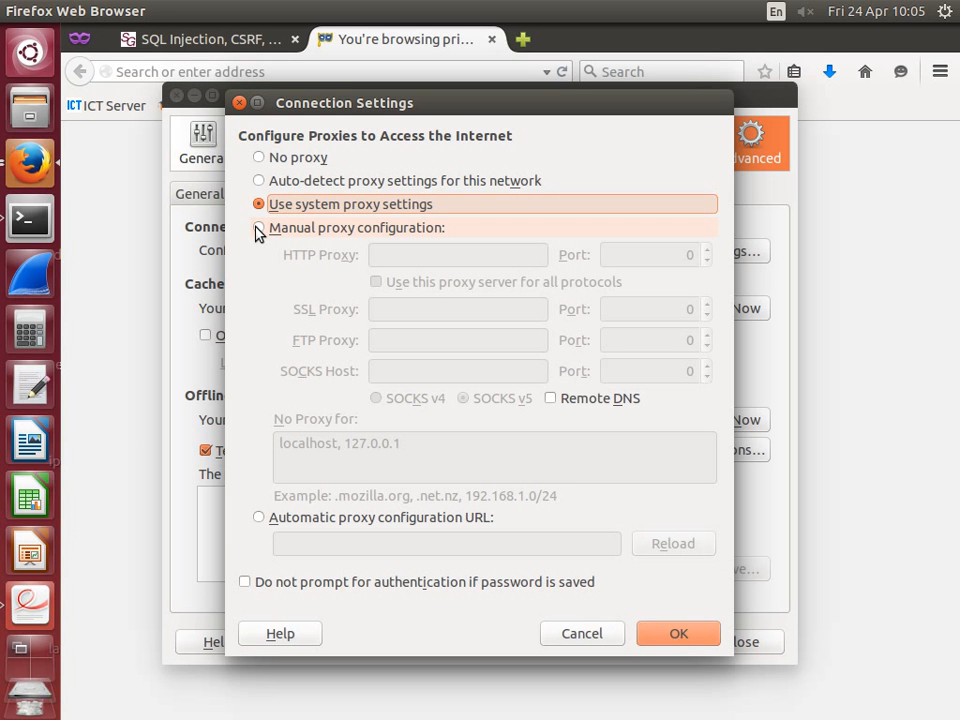
click(260, 228)
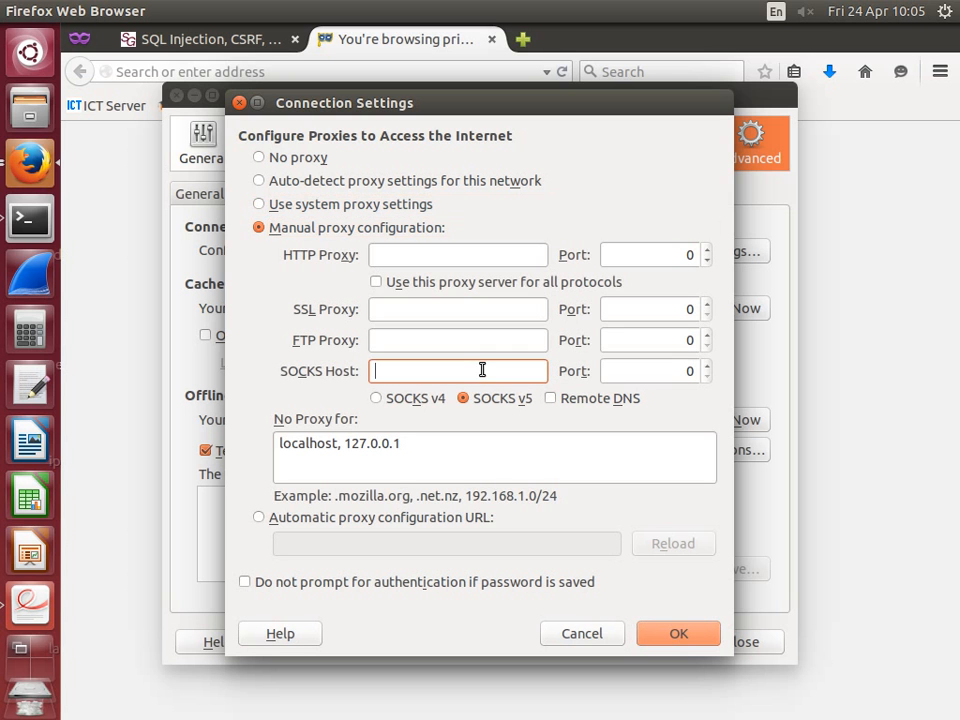
text(127.0.0.)
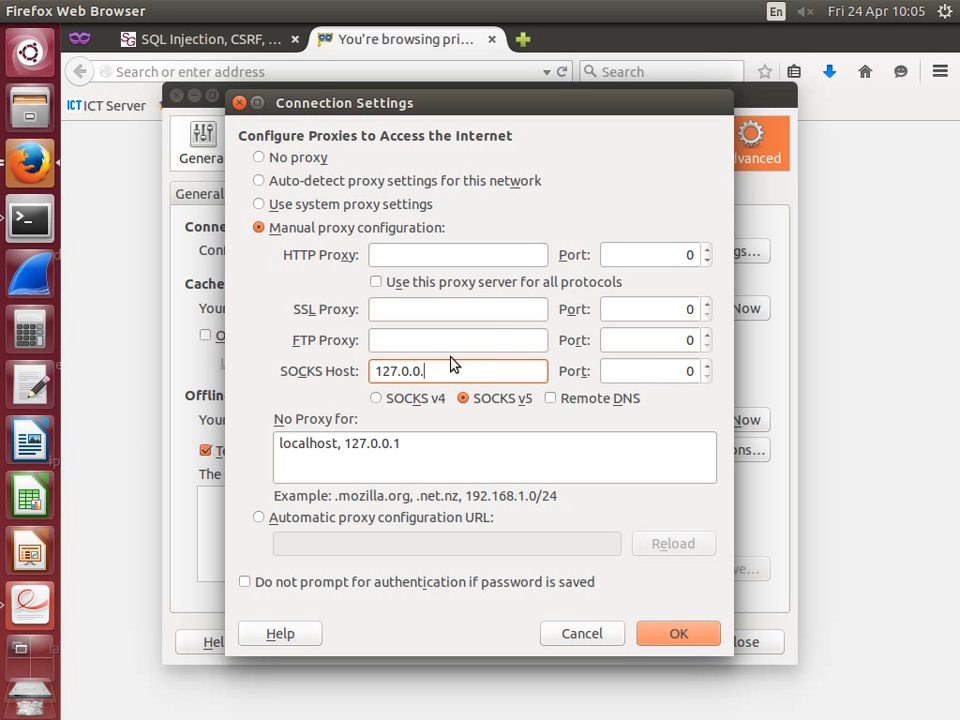
click(648, 370)
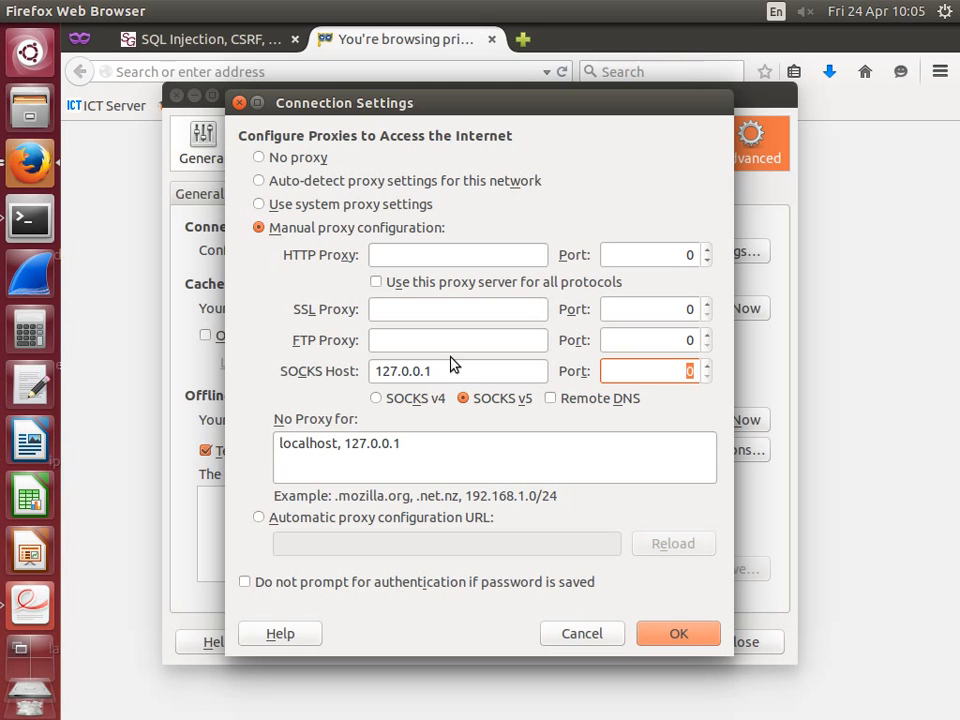
text(999)
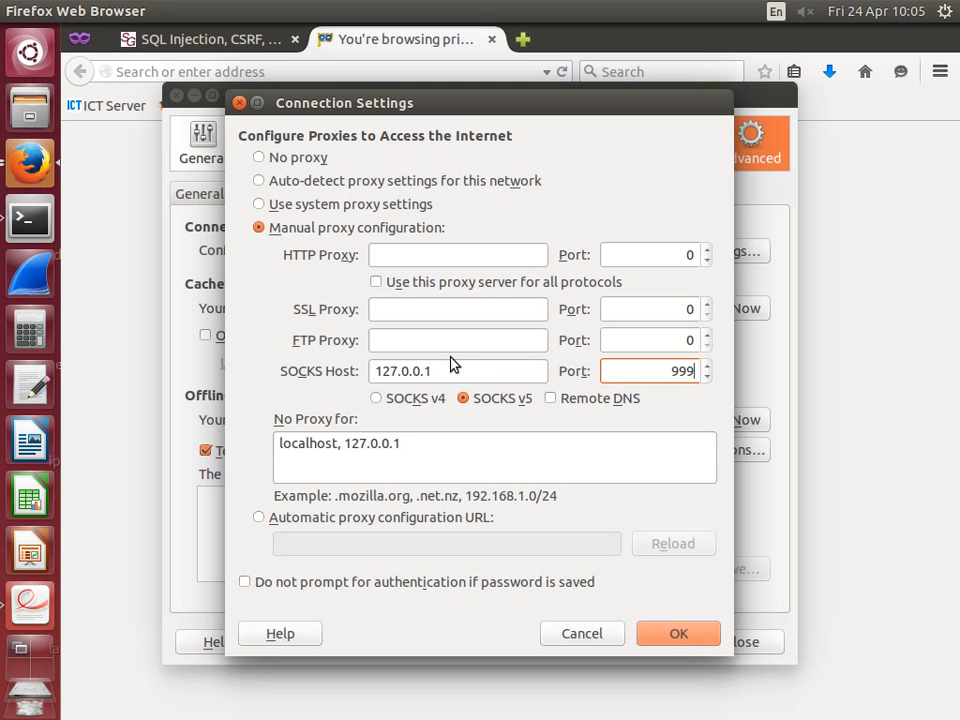
text(9)
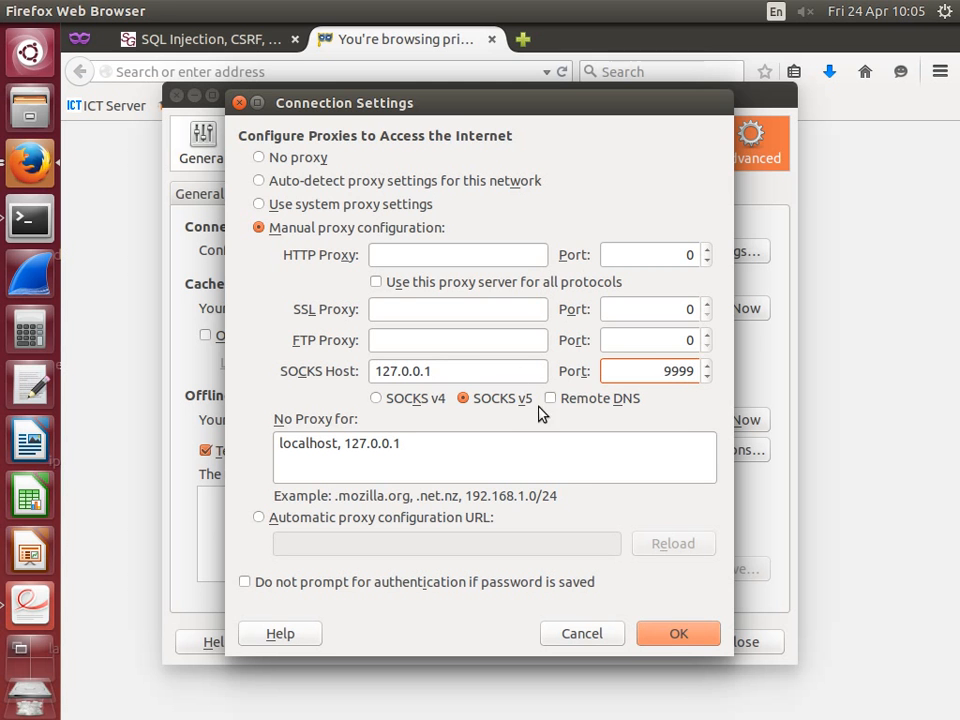
click(550, 398)
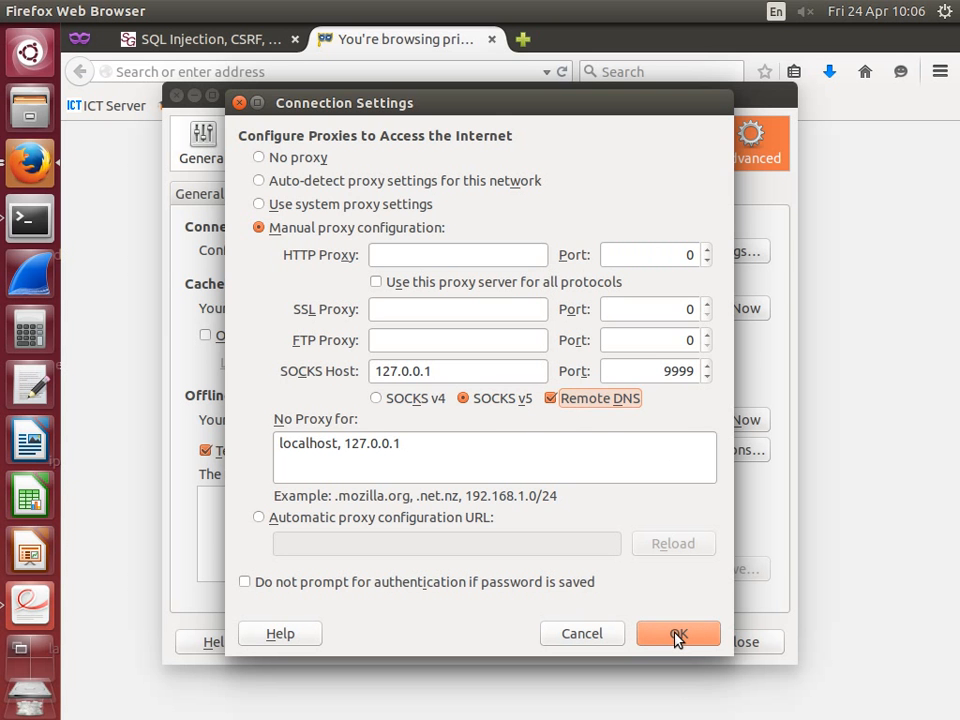
click(678, 632)
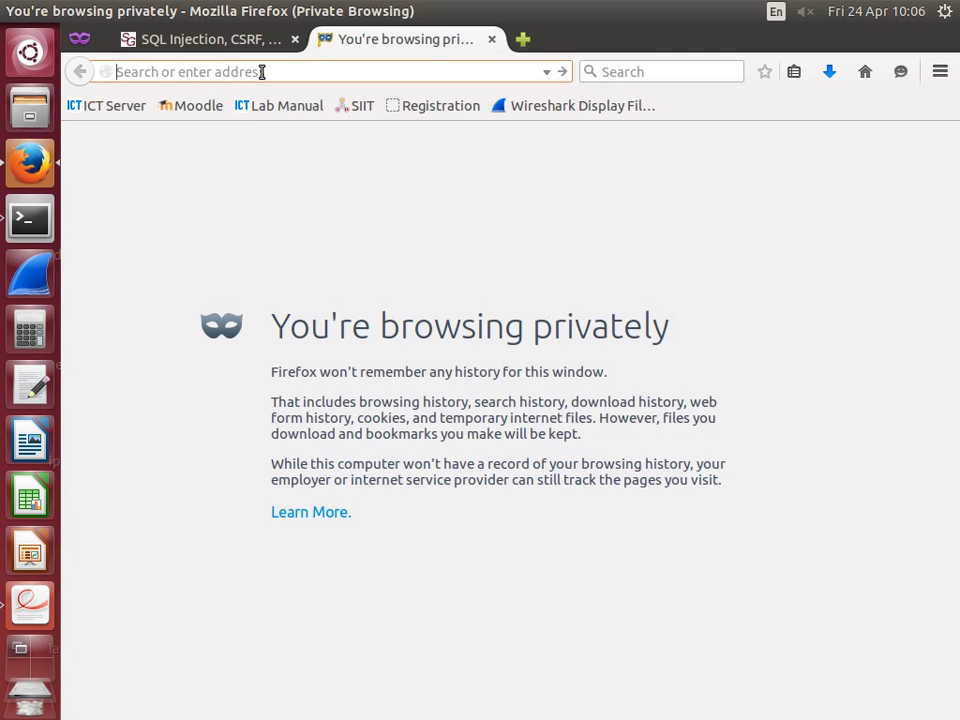
text(http://)
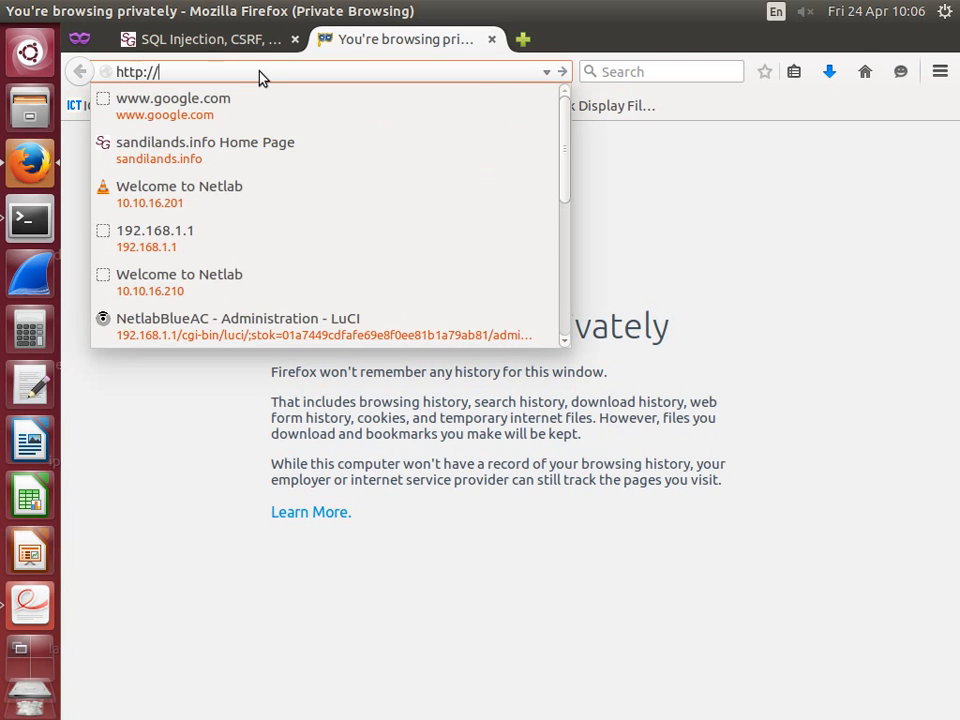
text(www.m)
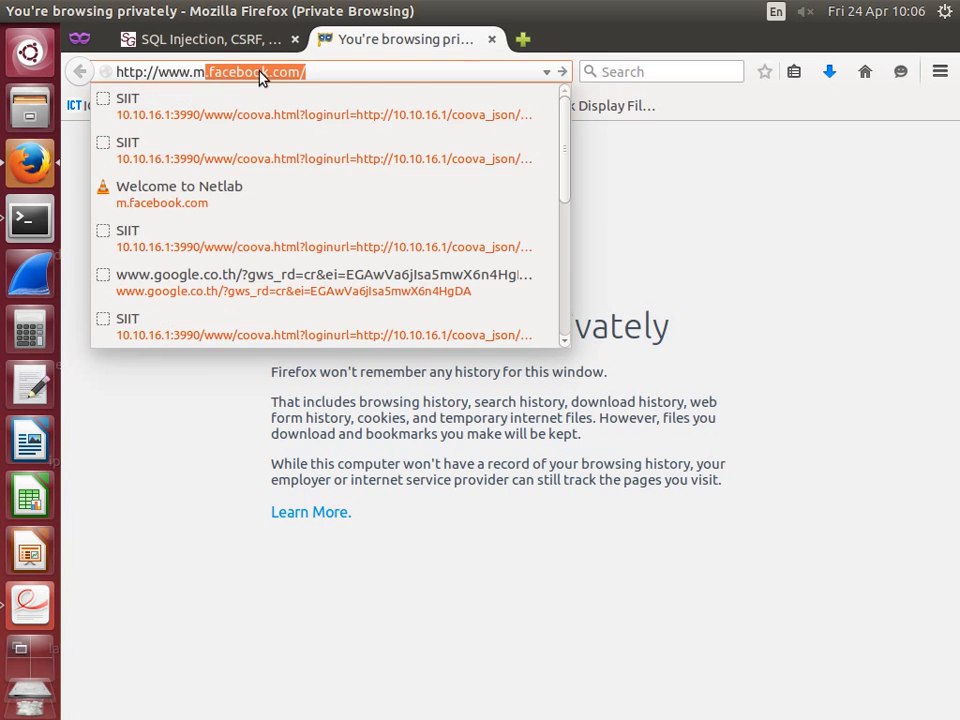
text(http://www.myuni.ed)
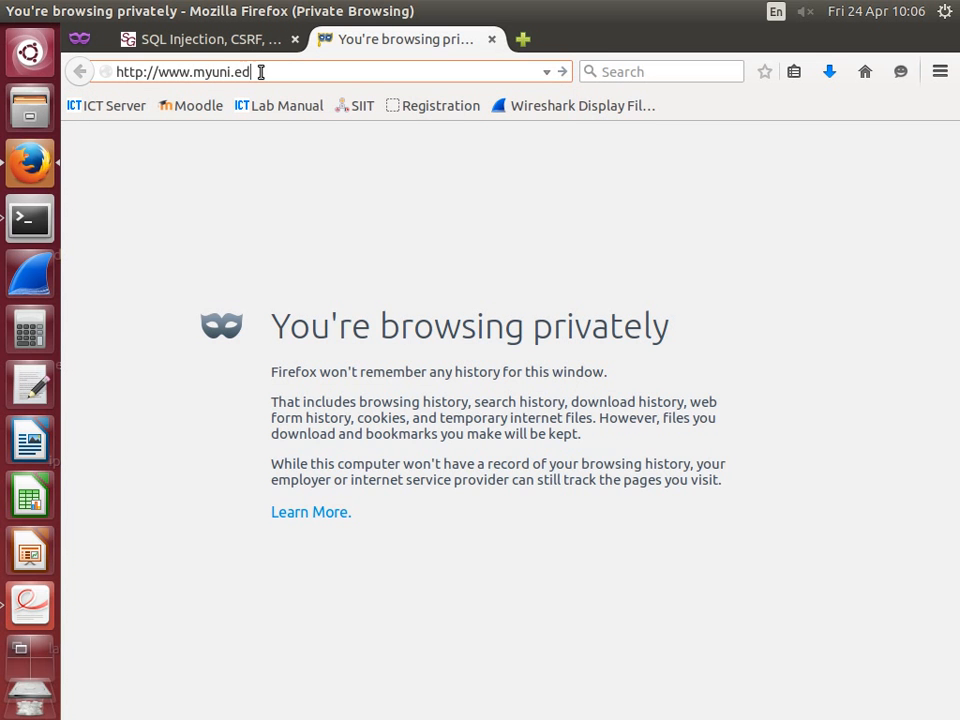
text(u/grade)
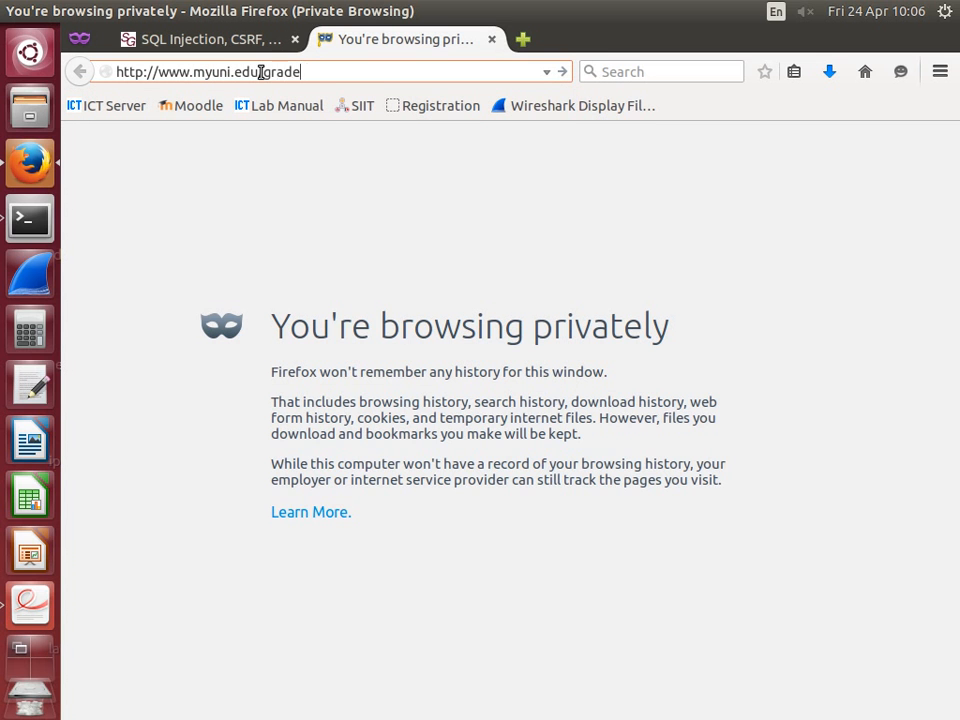